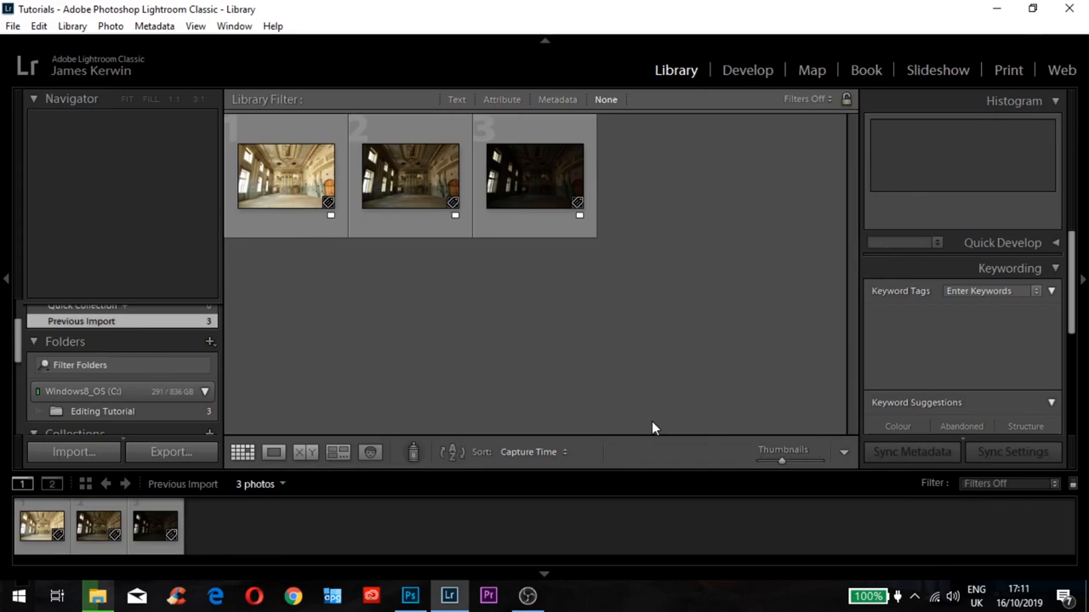
mouse_move(630, 337)
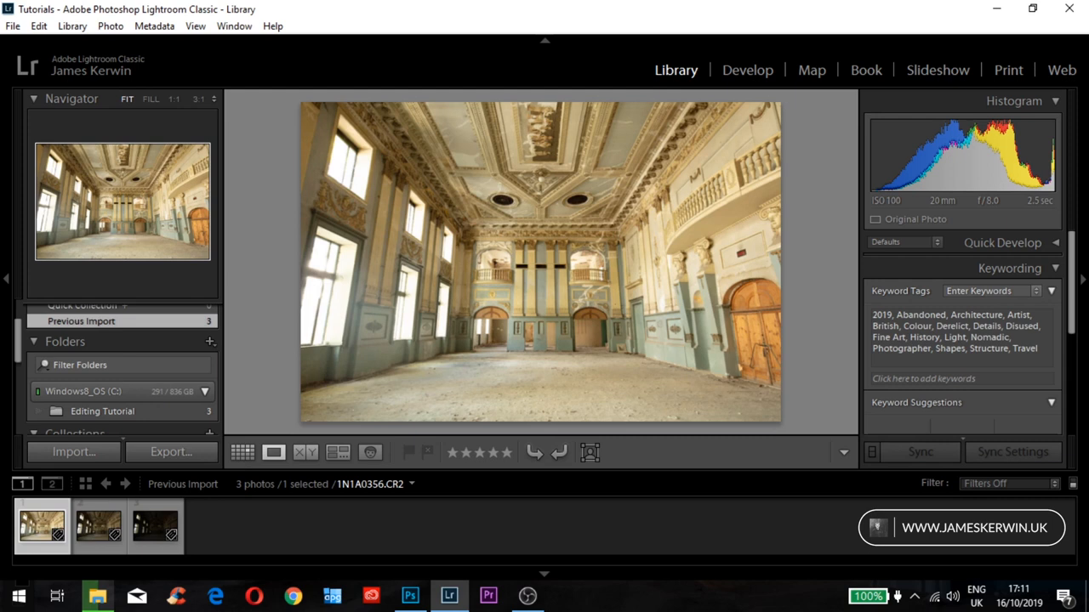
click(242, 452)
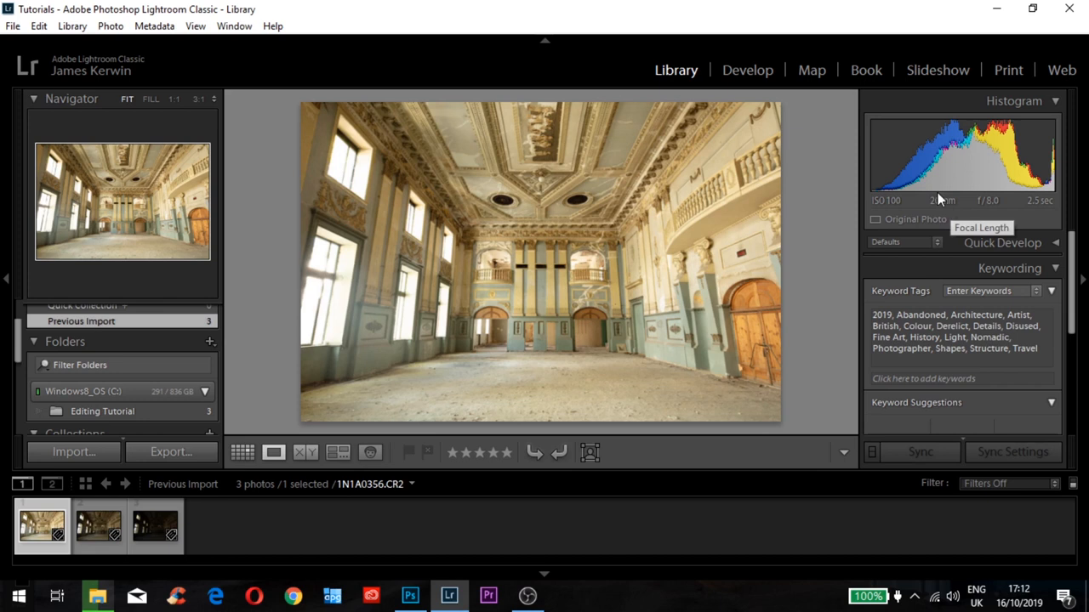
mouse_move(881, 188)
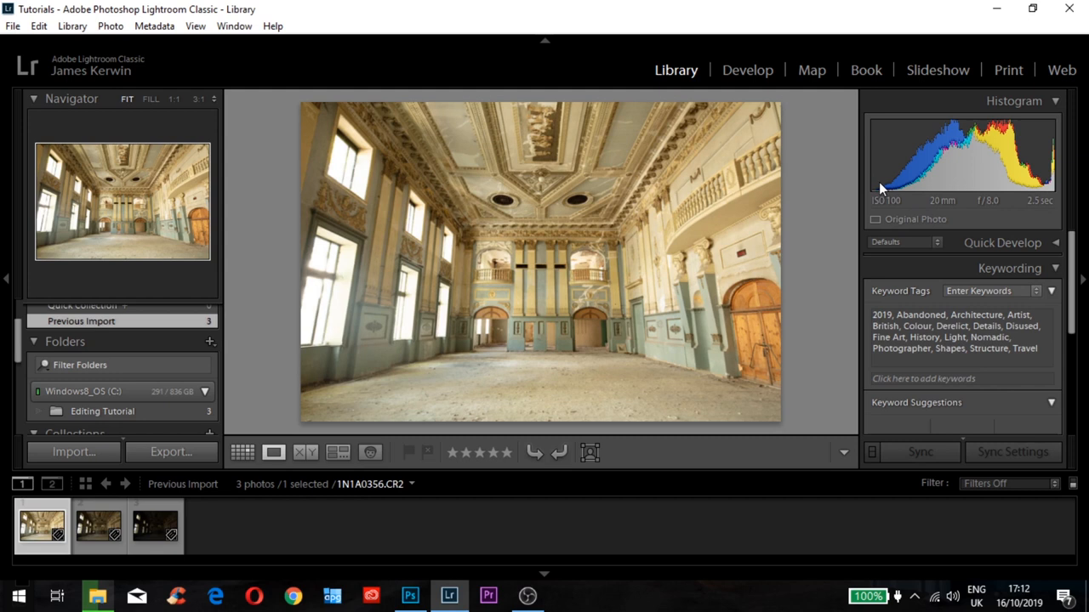
mouse_move(273, 192)
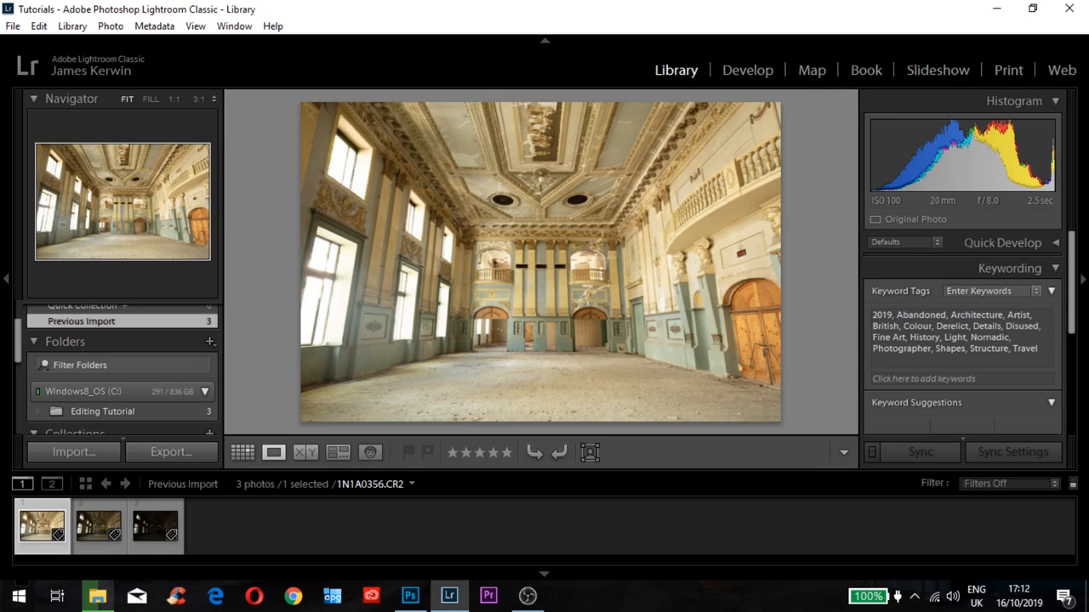
click(155, 526)
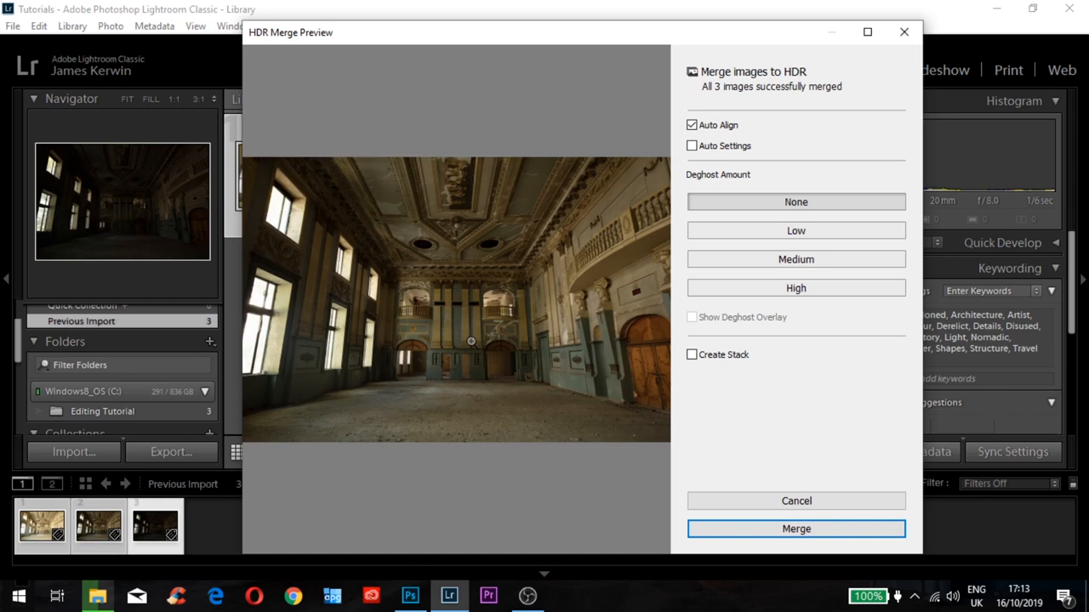
mouse_move(472, 349)
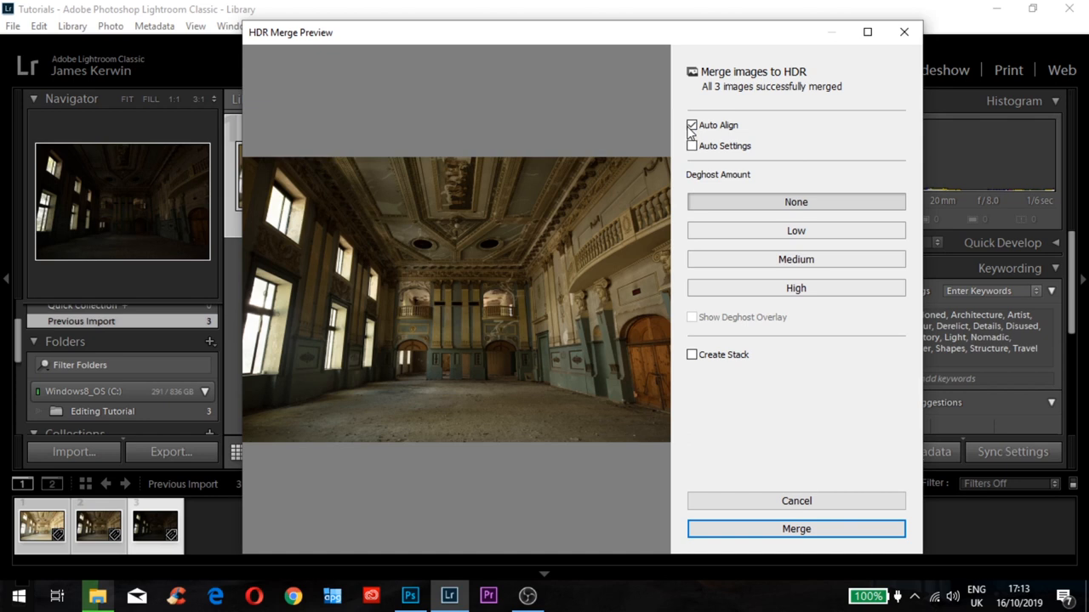
mouse_move(773, 197)
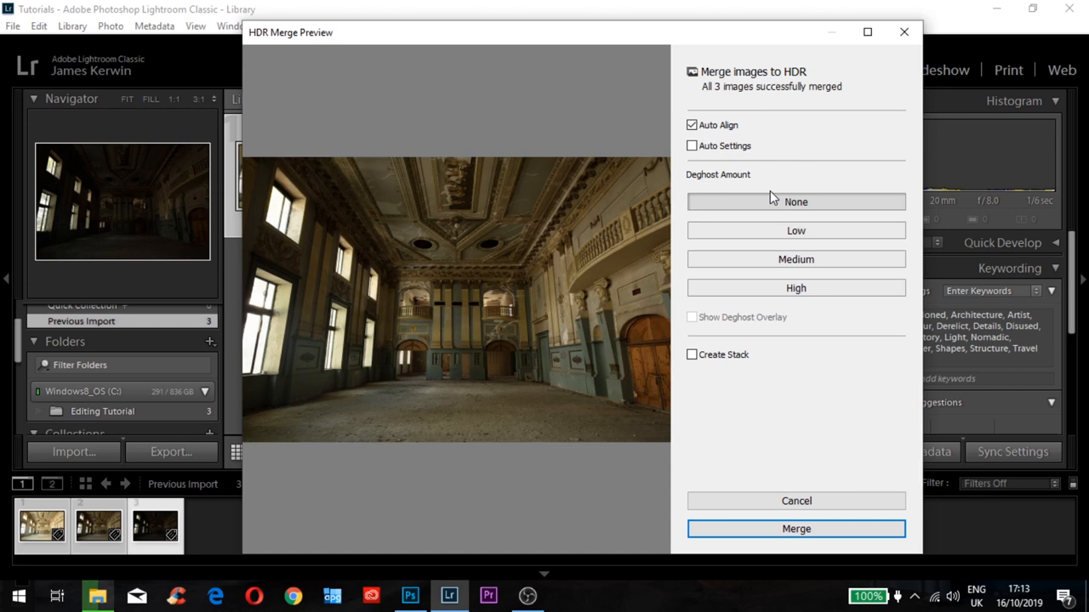